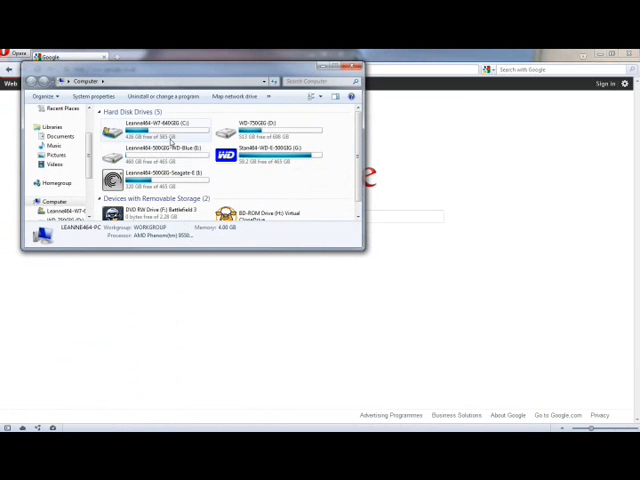
Browse from Computer through the local disk into a folder inside Program Files (x86)
double_click(156, 128)
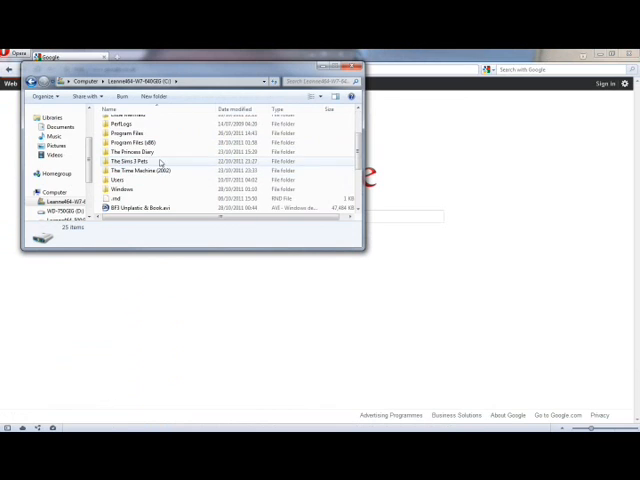
double_click(130, 142)
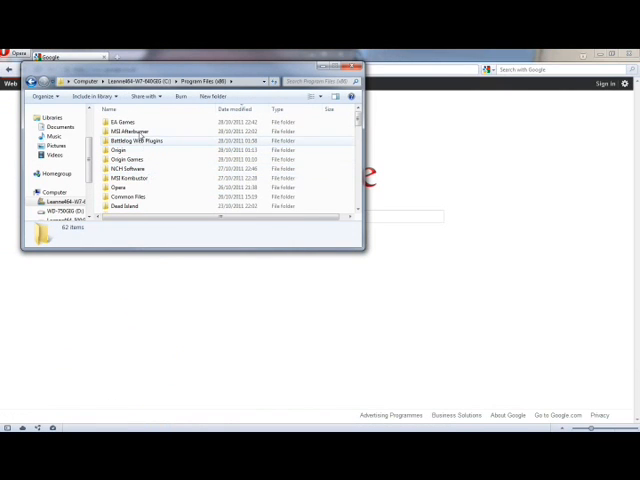
double_click(120, 120)
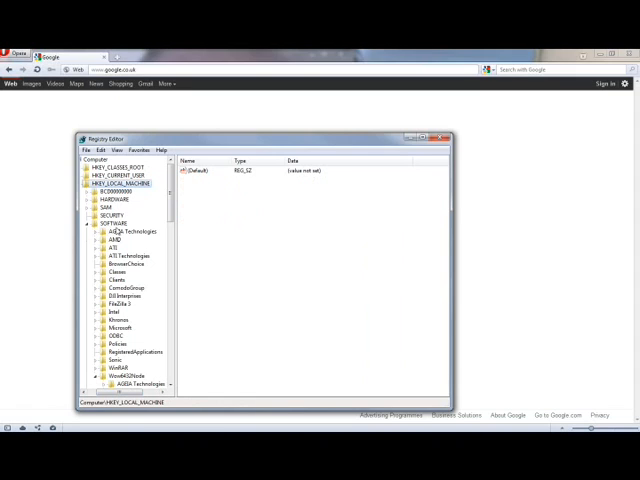
Expand HKEY_LOCAL_MACHINE down to EA GAMES and select the Battlefield 3 key
click(108, 224)
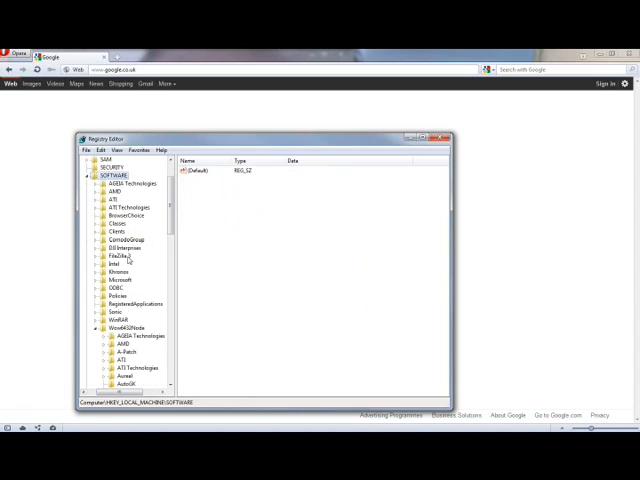
scroll(down, 3)
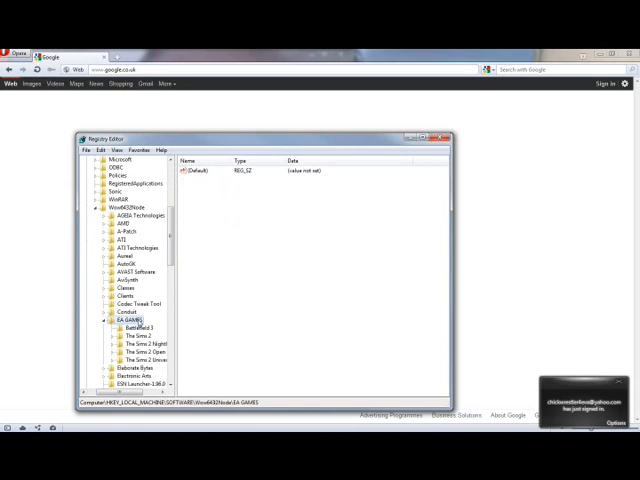
click(140, 328)
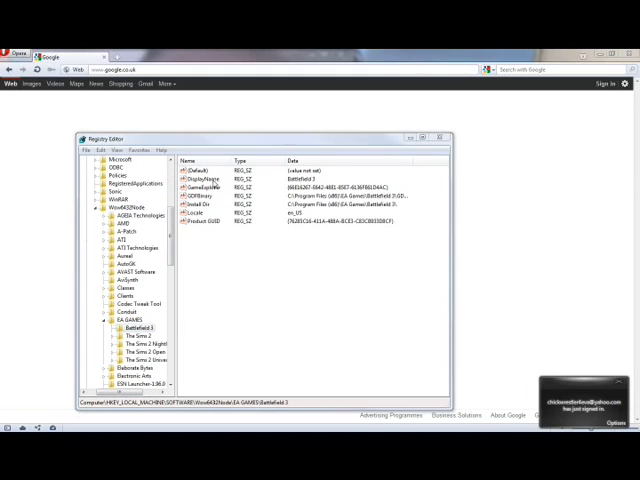
Edit both Battlefield 3 install-path string values to drop the TM suffix and confirm them
double_click(204, 180)
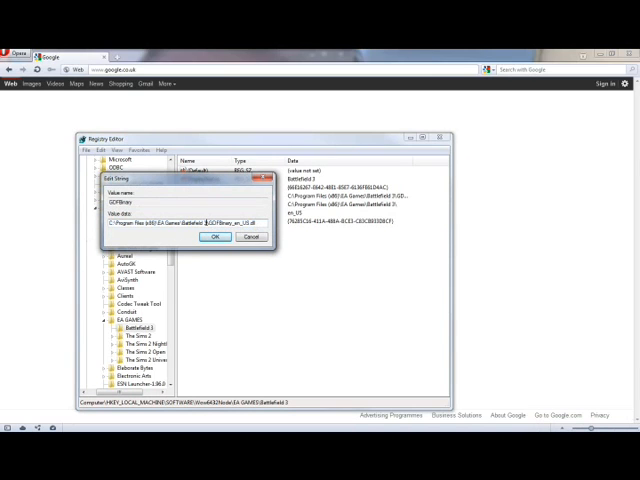
click(214, 236)
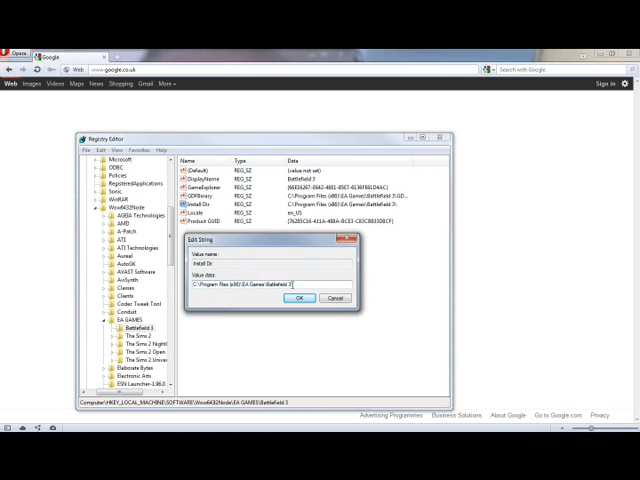
click(300, 296)
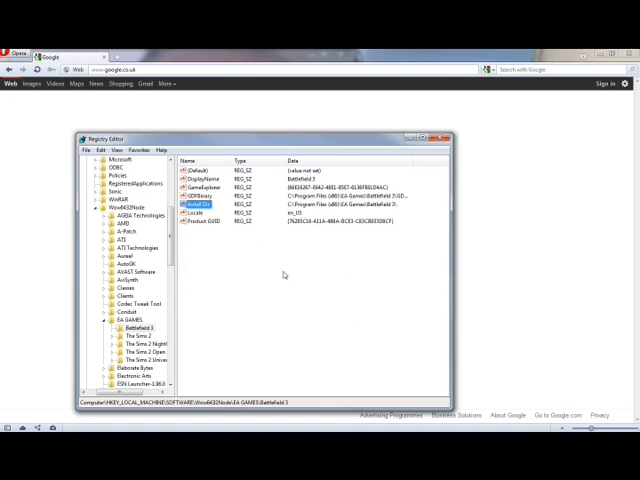
mouse_move(288, 250)
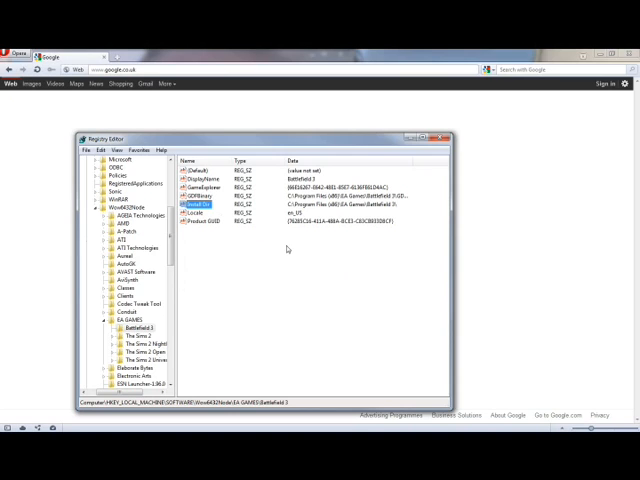
mouse_move(280, 238)
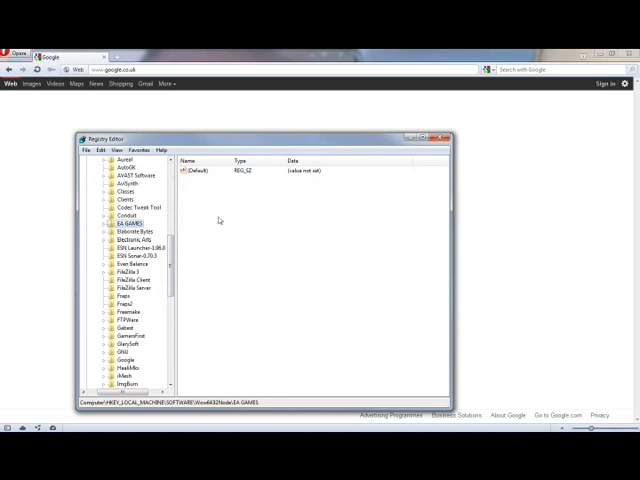
Close Registry Editor and launch Origin from the system tray
click(444, 136)
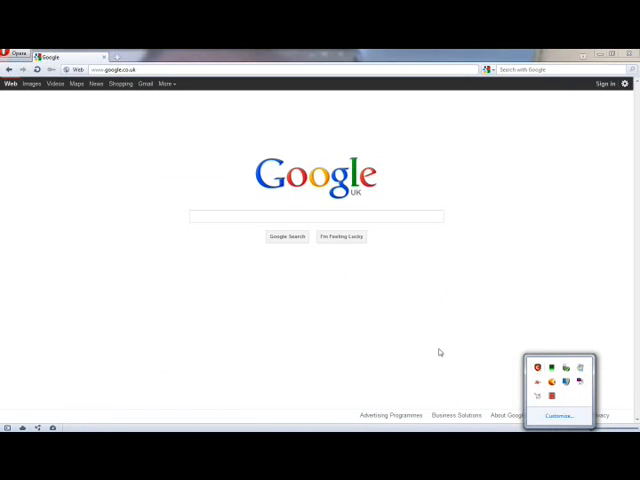
click(6, 424)
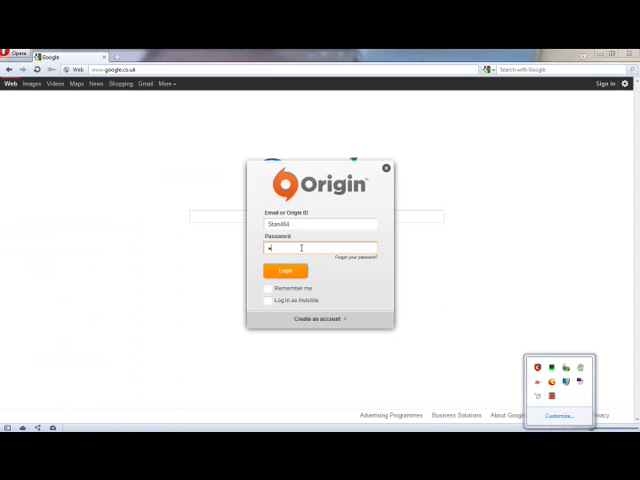
Sign in to Origin, re-entering the password after the first attempt is rejected
click(284, 272)
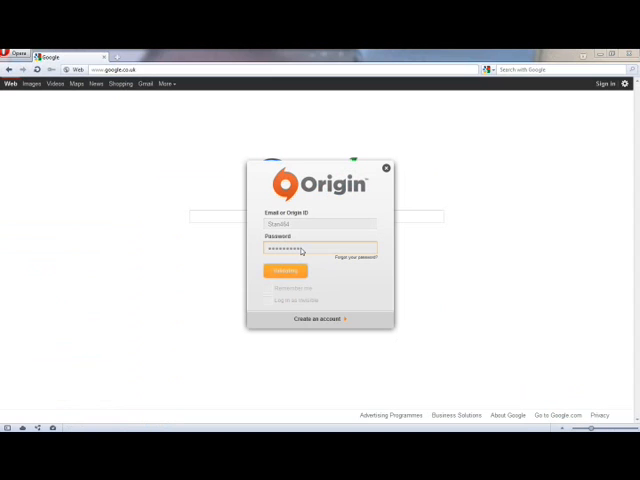
click(284, 272)
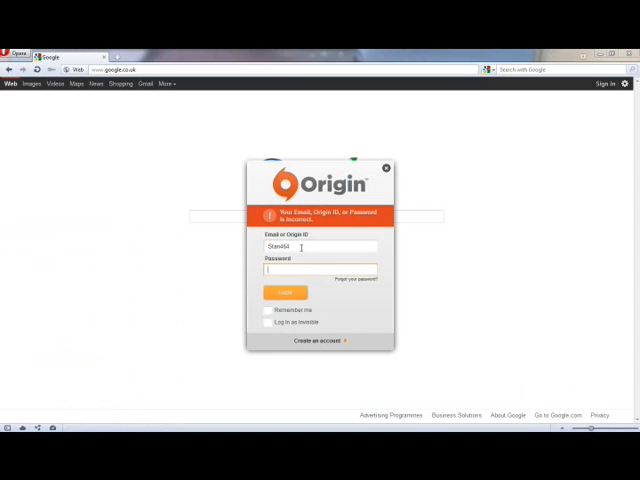
click(318, 268)
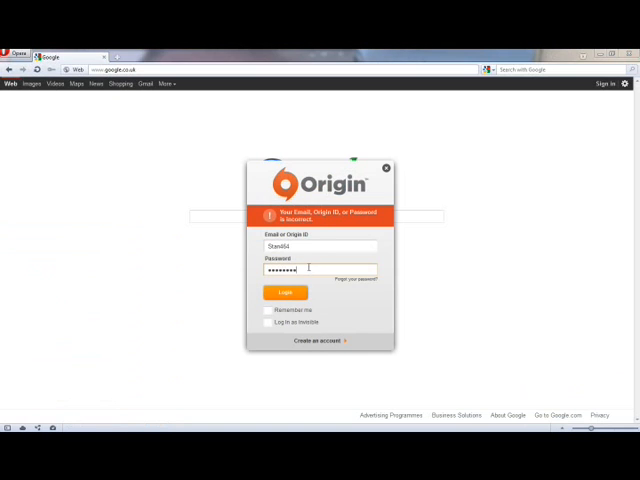
click(284, 292)
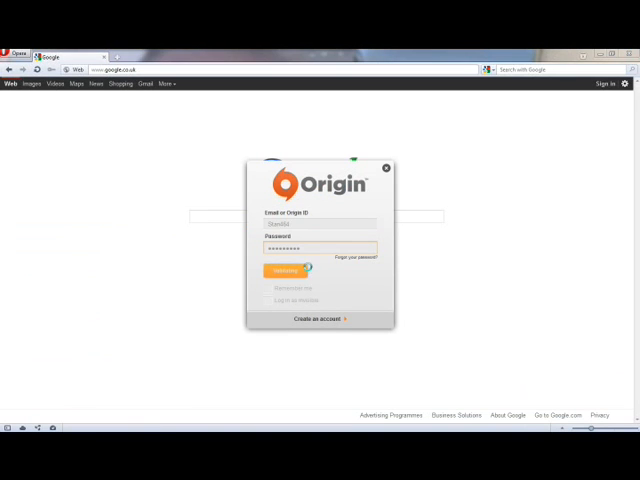
click(284, 270)
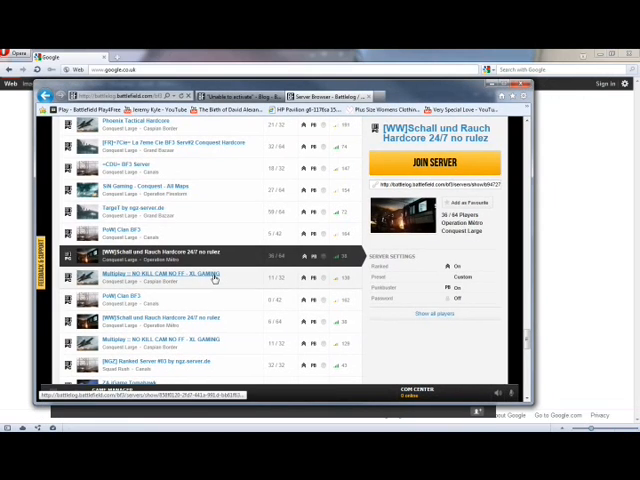
Join the Pink Panthers <TPP> server so Battlefield 3 starts loading
click(160, 276)
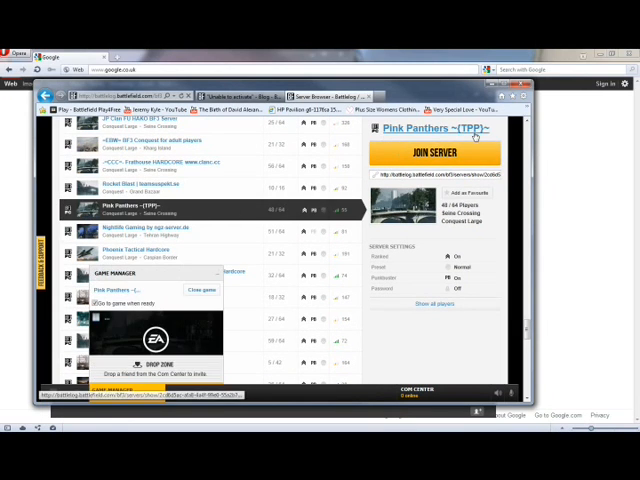
click(432, 156)
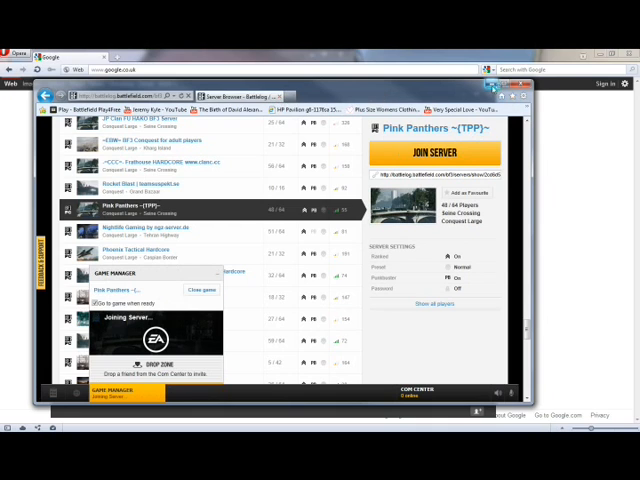